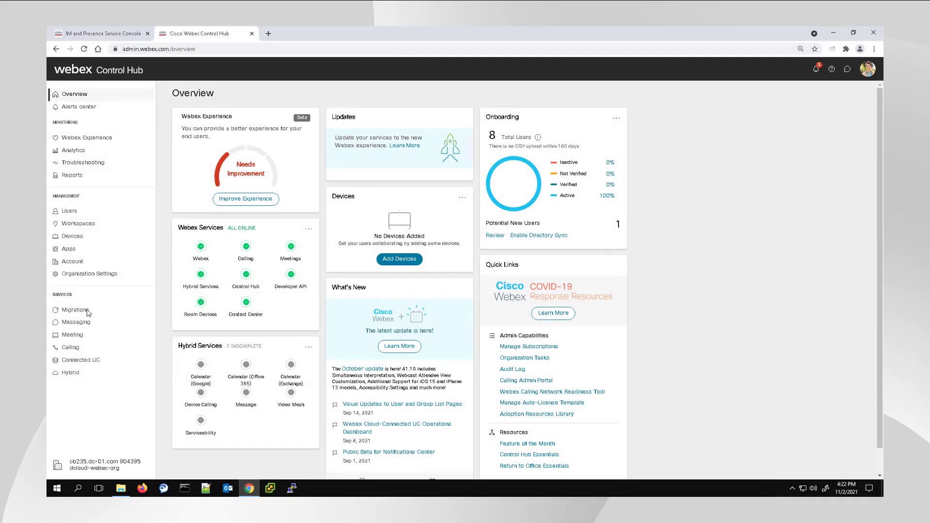
Start the Migrate Personal Contacts to Webex App flow from Migrations and list the IM address schemes.
left_click(73, 309)
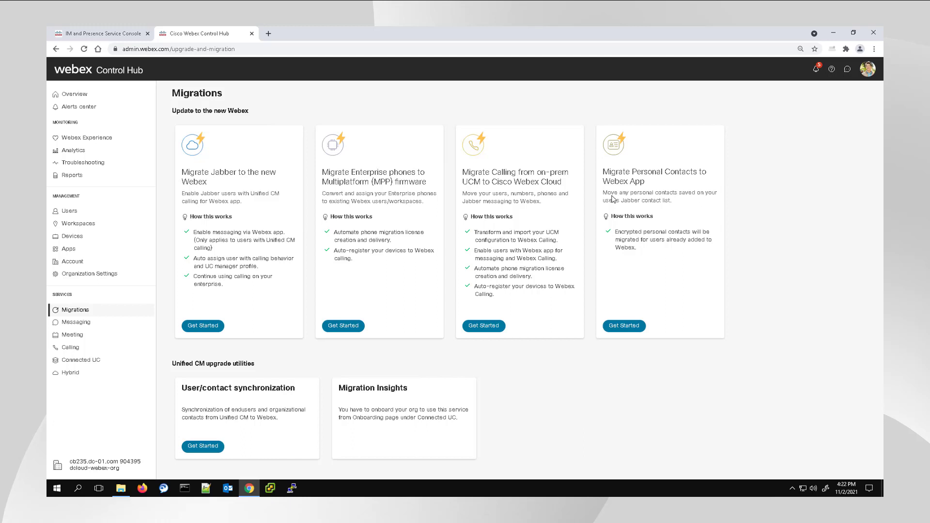
mouse_move(613, 201)
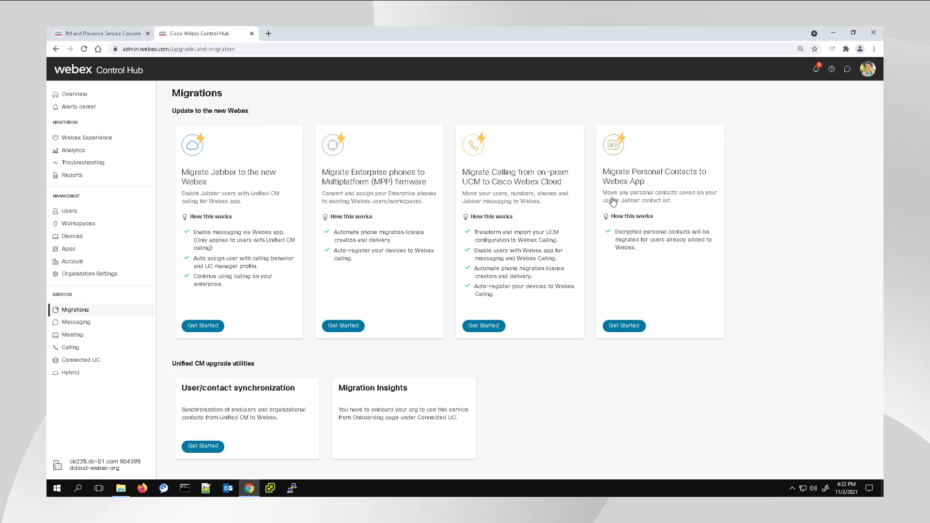
left_click(624, 325)
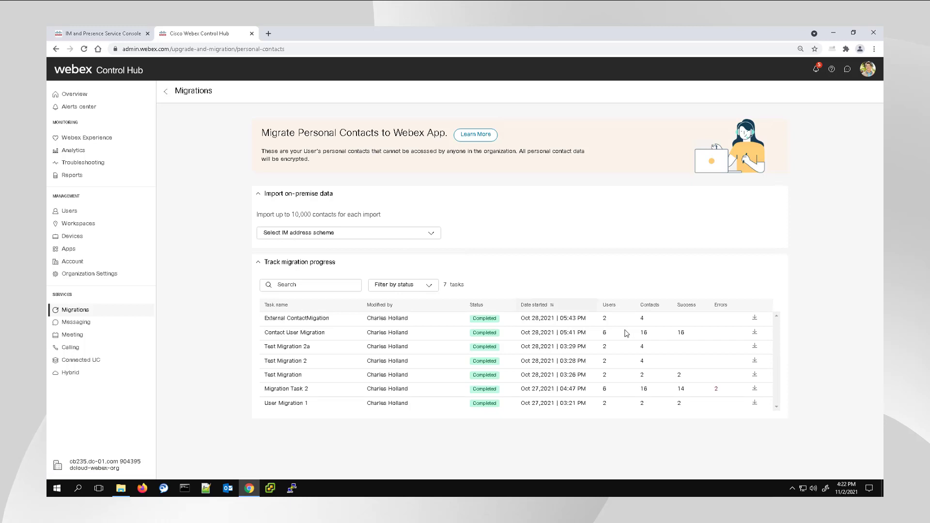
mouse_move(213, 249)
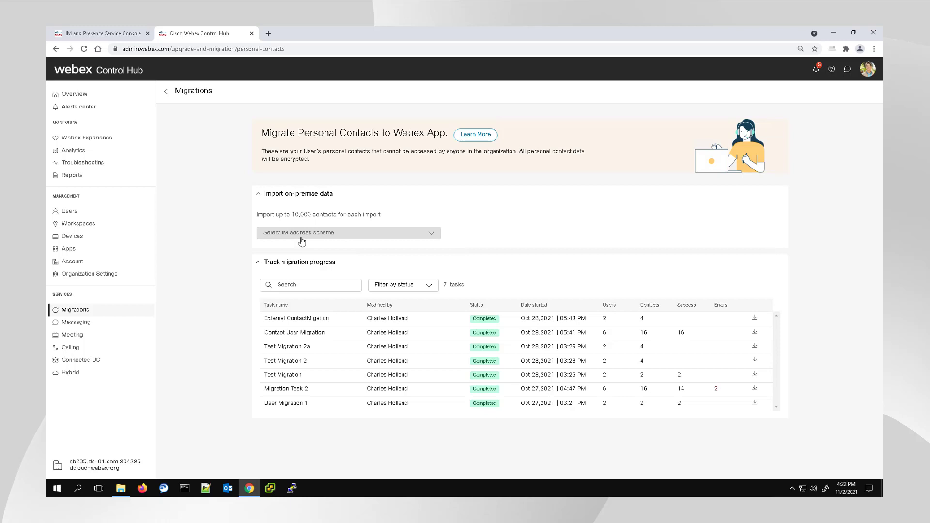
left_click(349, 232)
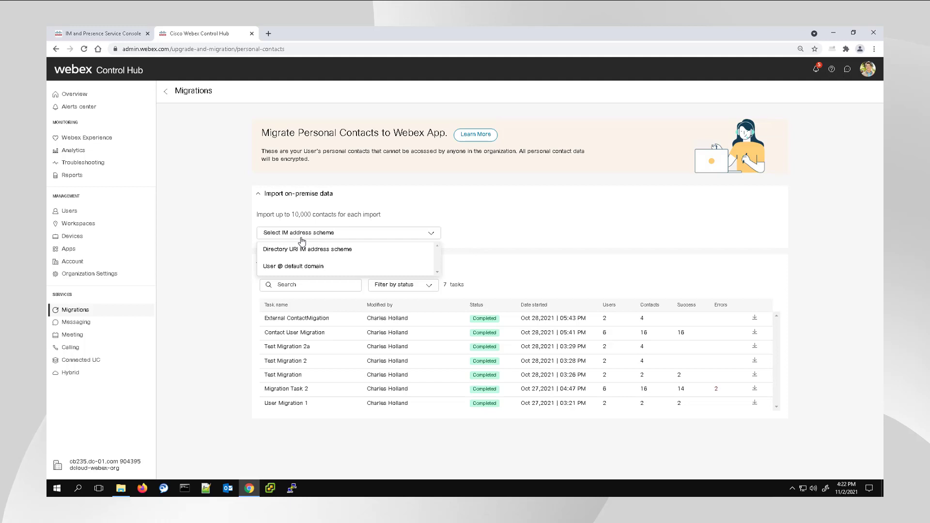
mouse_move(247, 224)
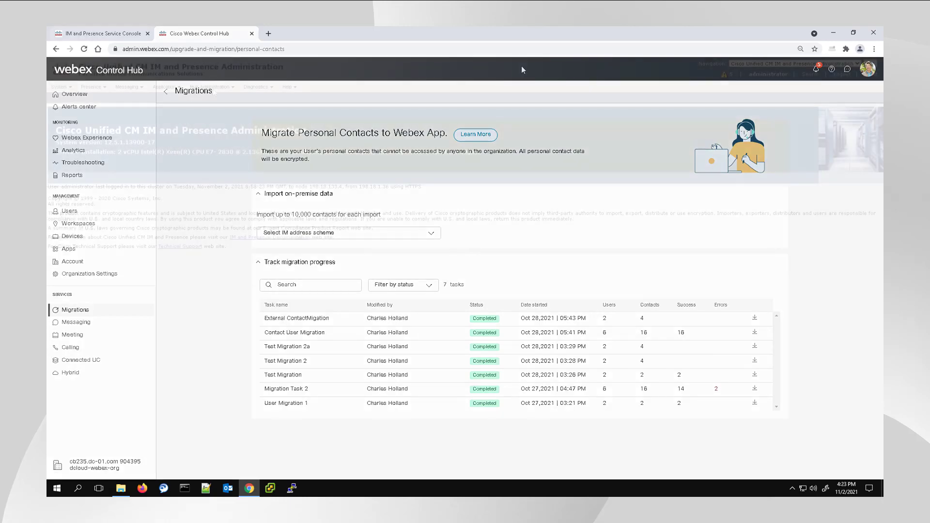
Switch to the IM and Presence admin console and bring up the Bulk Administration menu.
left_click(101, 33)
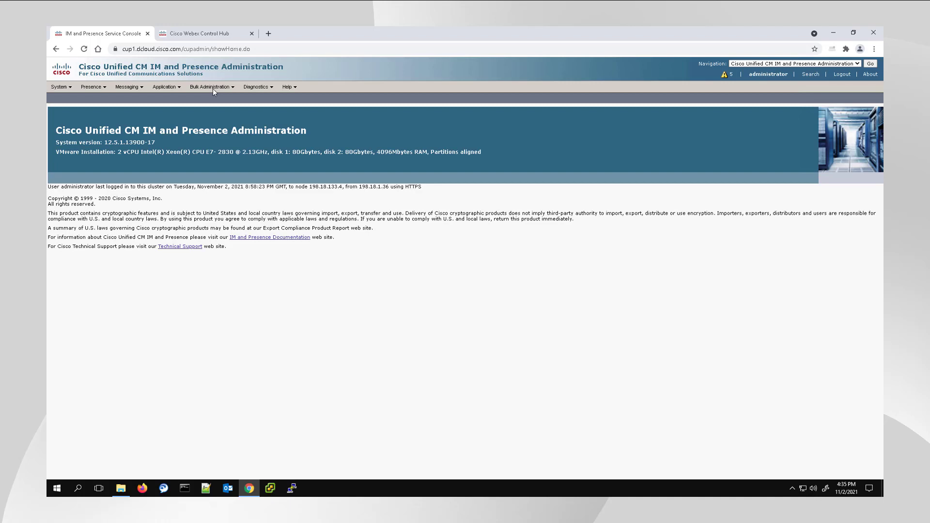
left_click(209, 87)
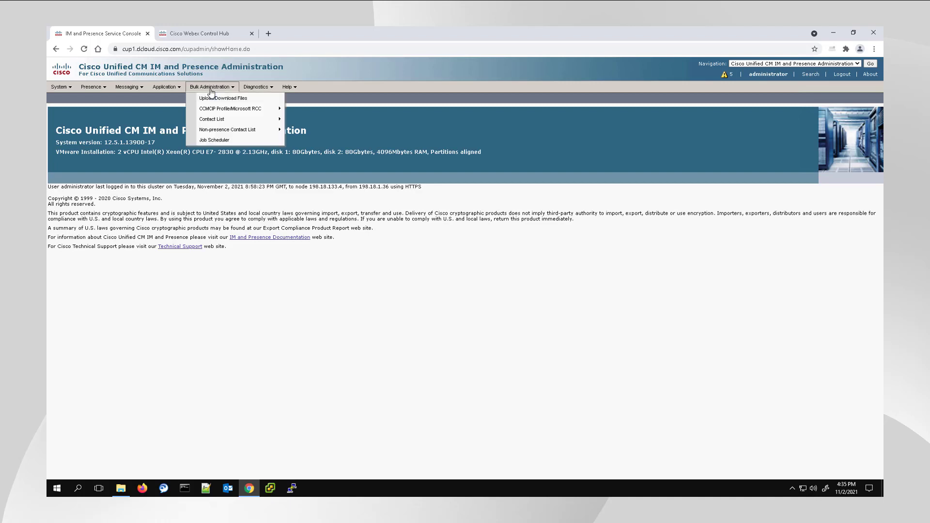
mouse_move(211, 119)
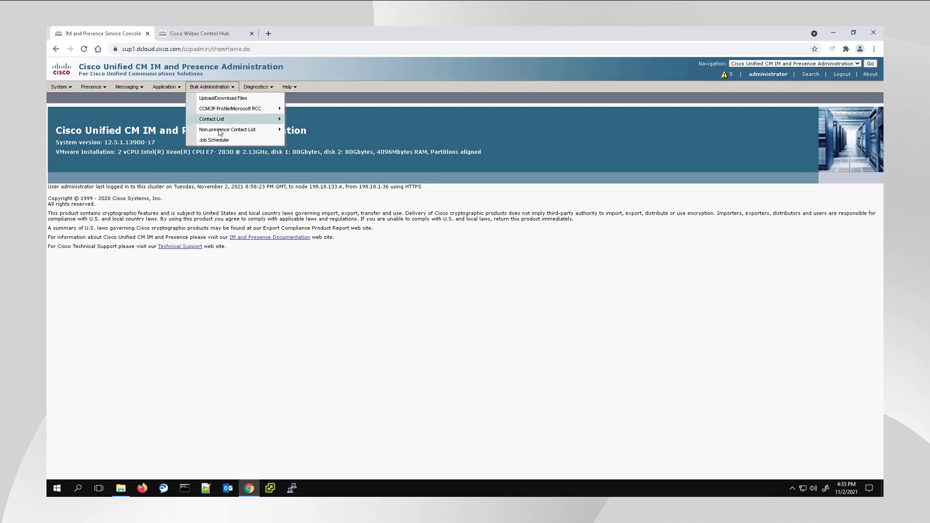
mouse_move(211, 119)
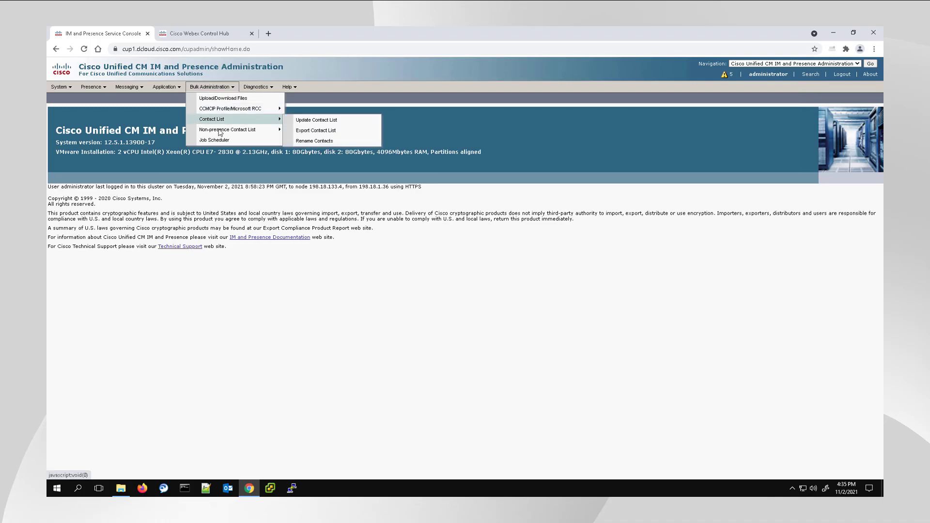
mouse_move(228, 129)
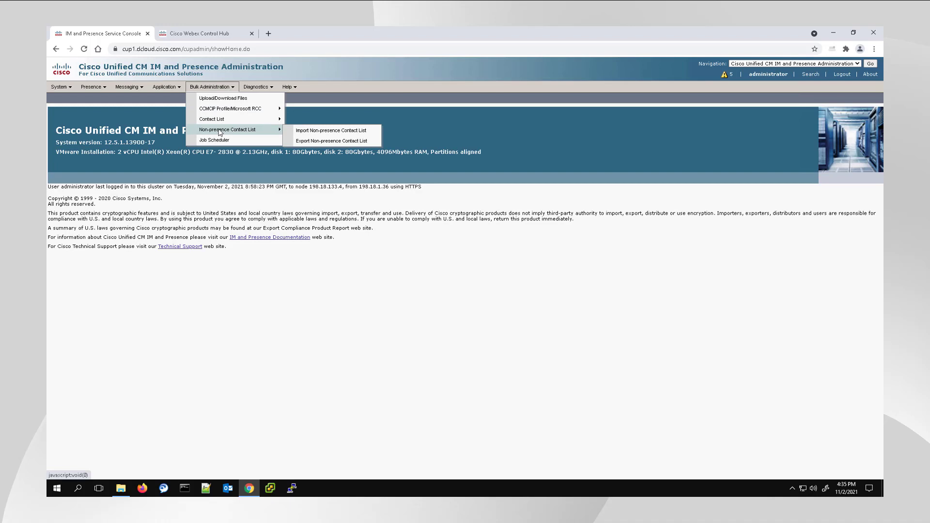
mouse_move(211, 119)
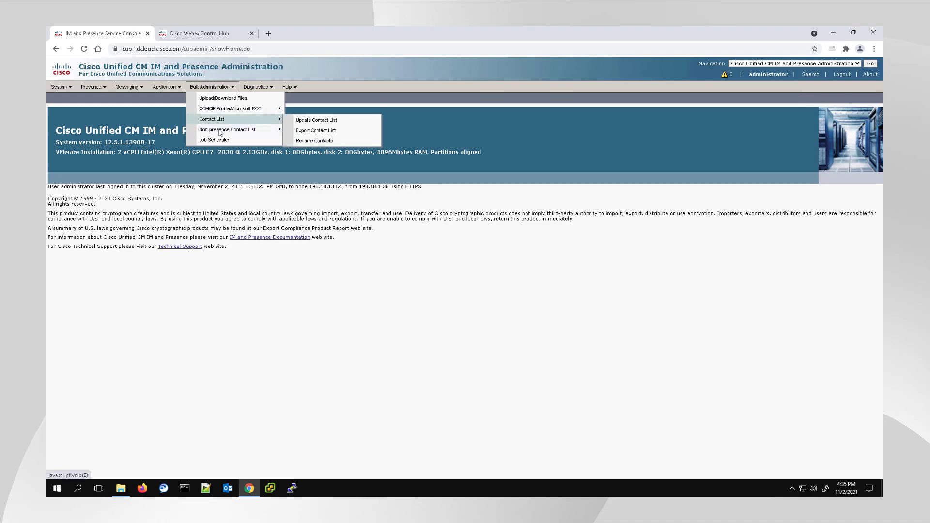
Export all 10 cluster users' contact lists to Contact_Export-1, set to run immediately, and submit the job.
left_click(316, 130)
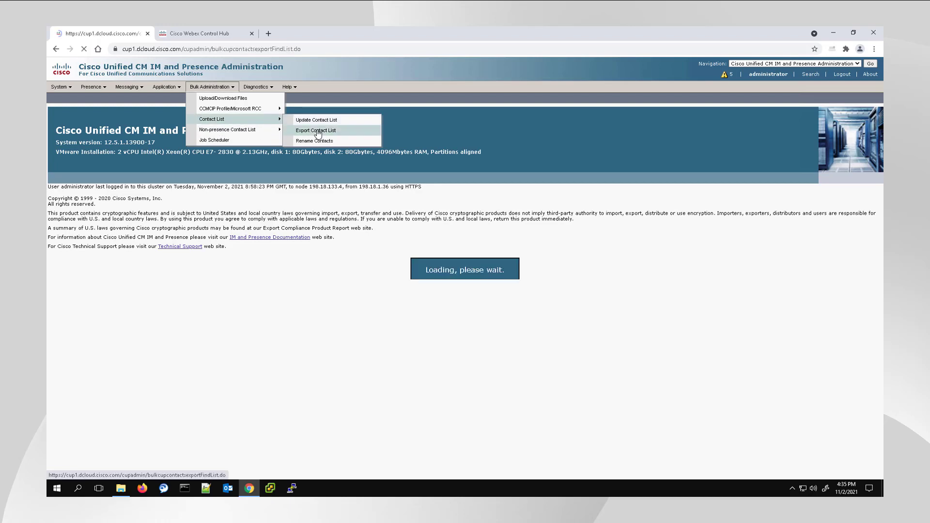
left_click(315, 131)
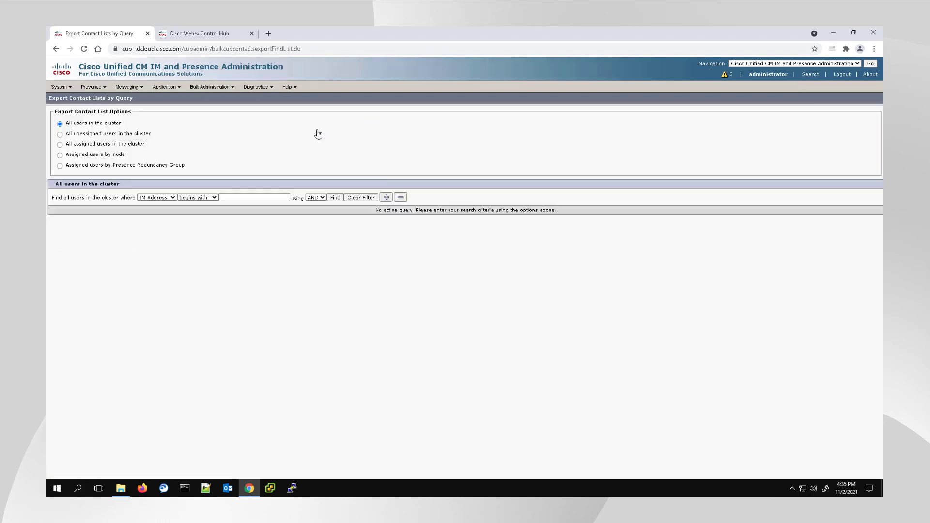
mouse_move(301, 158)
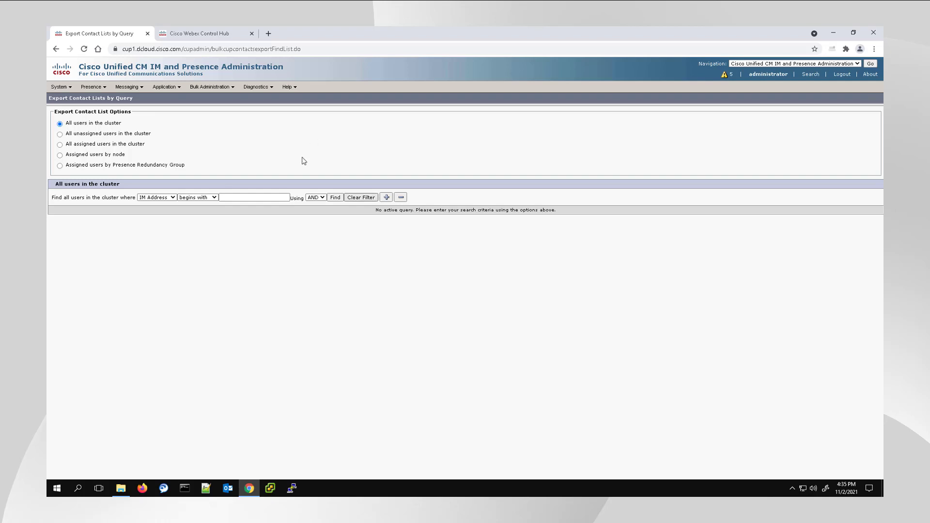
left_click(335, 197)
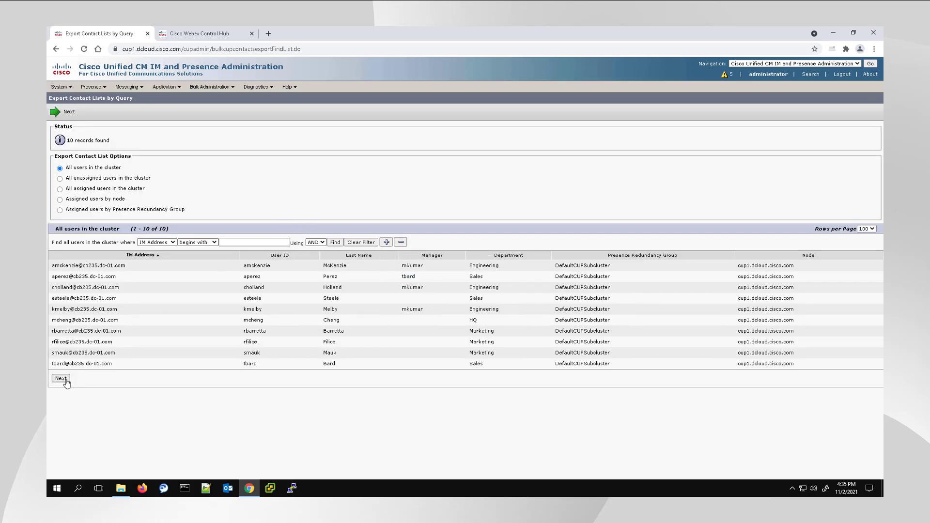
left_click(61, 378)
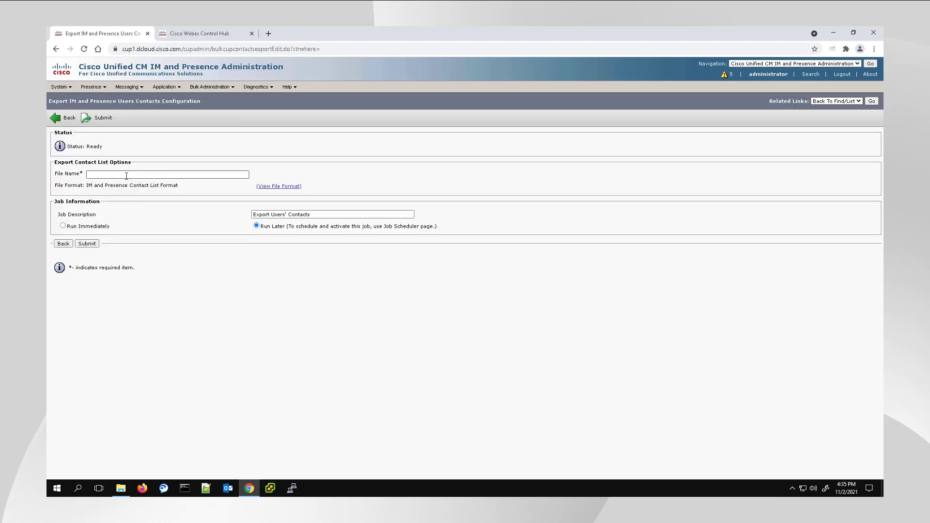
type("Contact_Export-1")
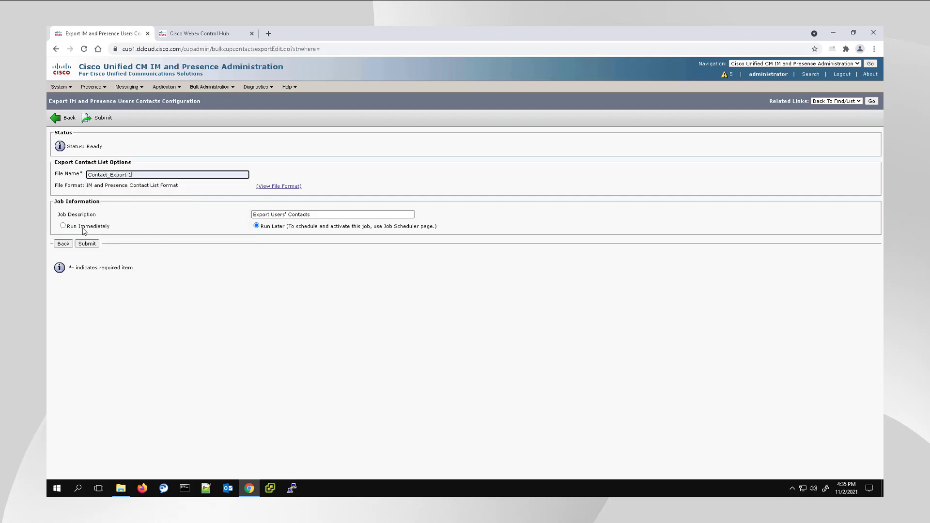
left_click(63, 226)
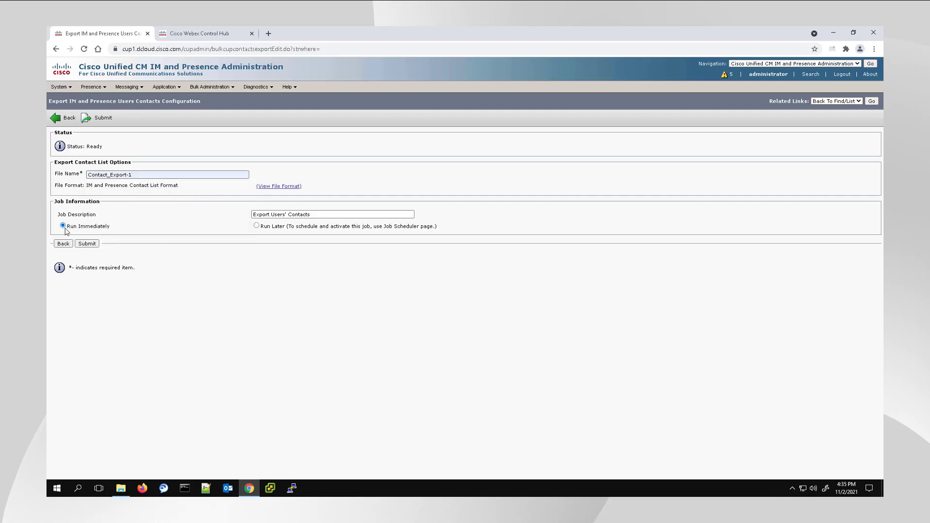
left_click(86, 243)
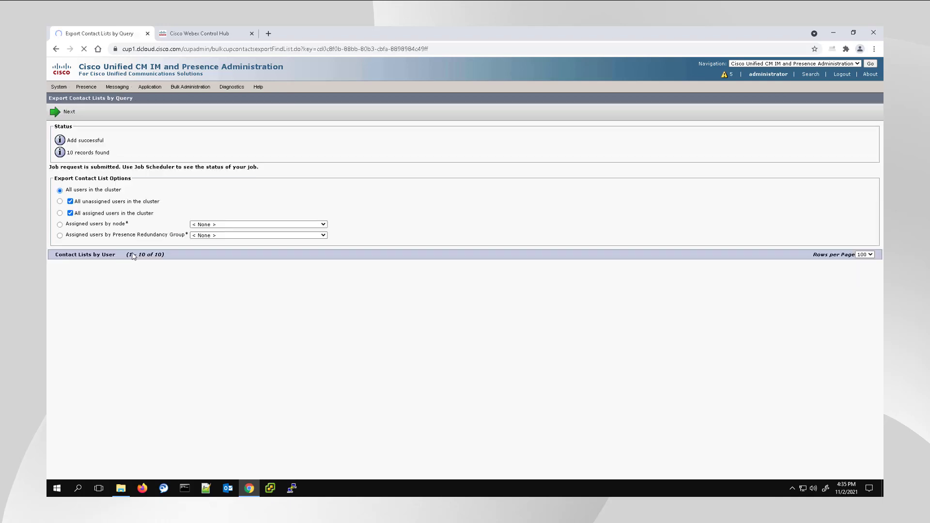
Check the scheduled jobs list to confirm the Contact_Export-1 job has completed.
left_click(209, 86)
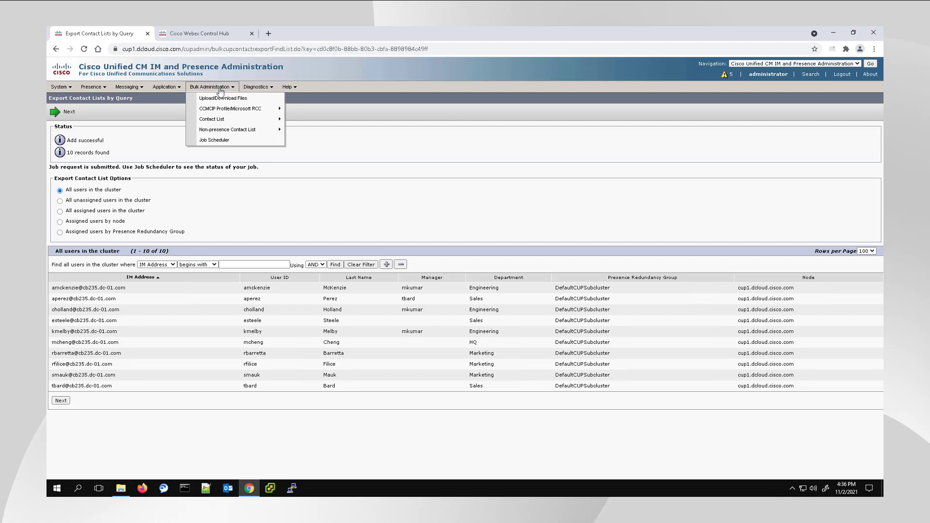
left_click(214, 140)
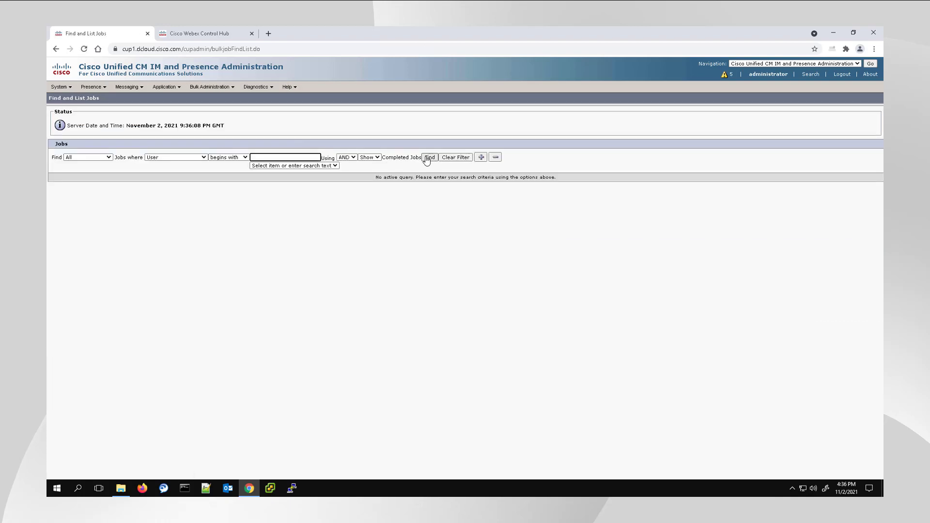
left_click(428, 157)
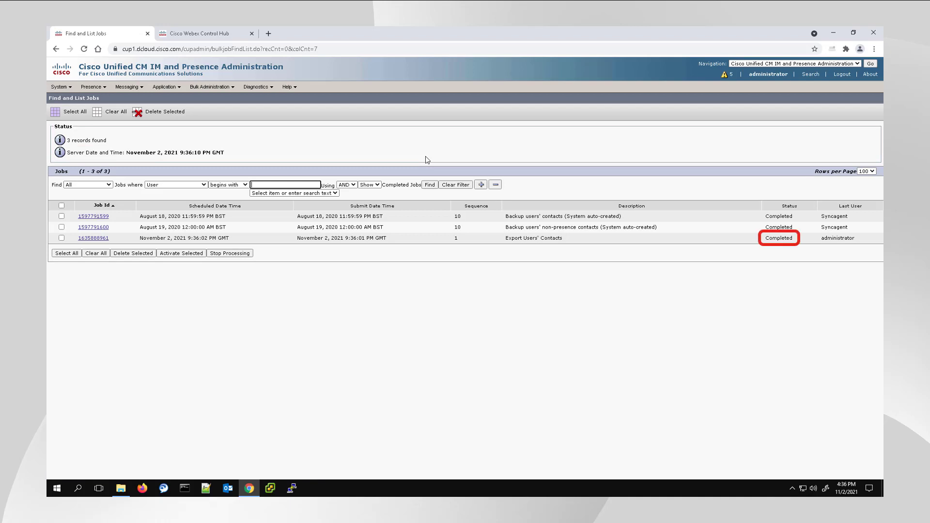
left_click(209, 87)
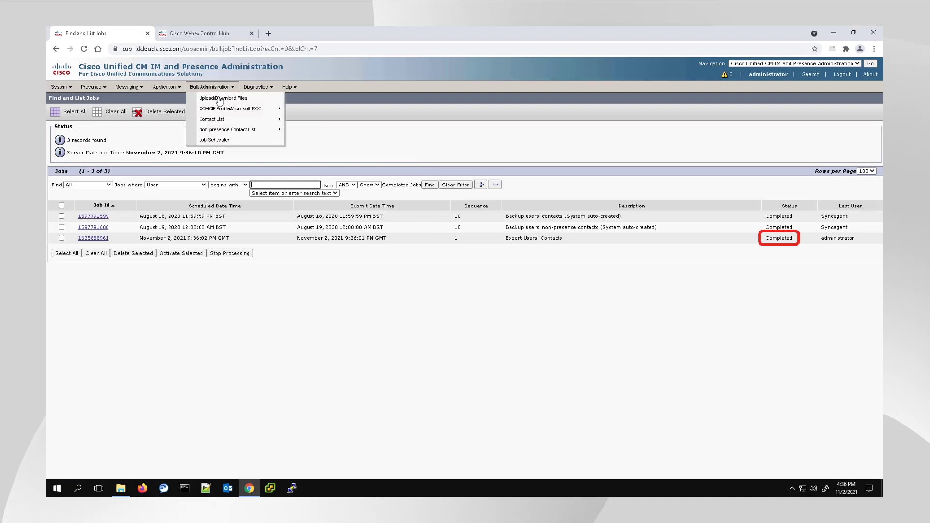
left_click(223, 98)
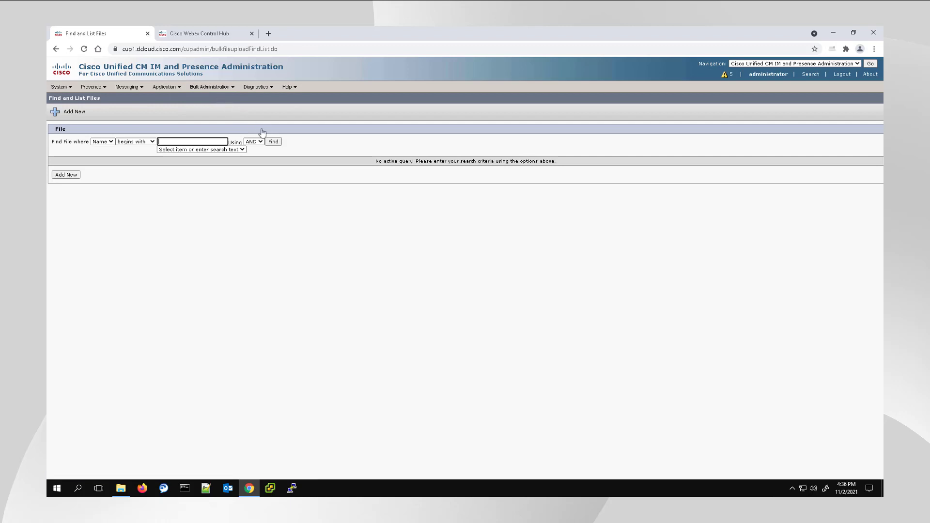
left_click(273, 141)
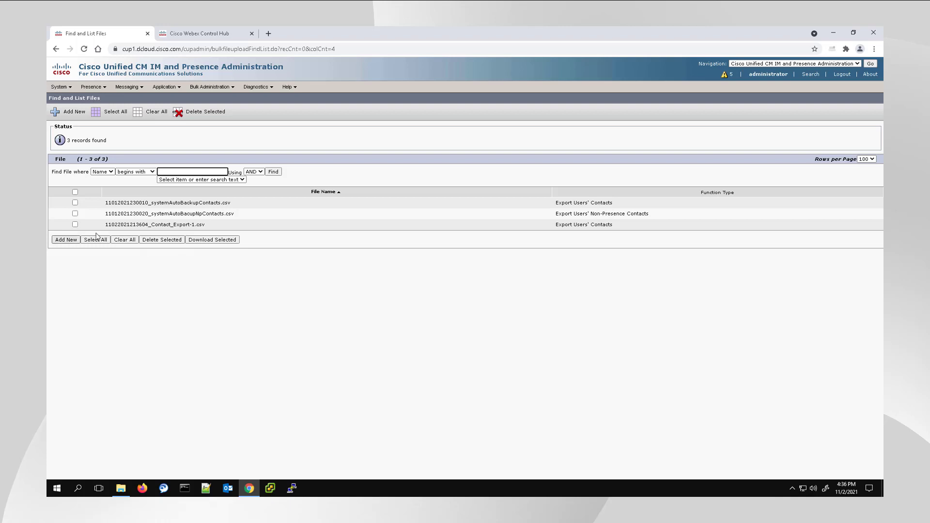
left_click(75, 224)
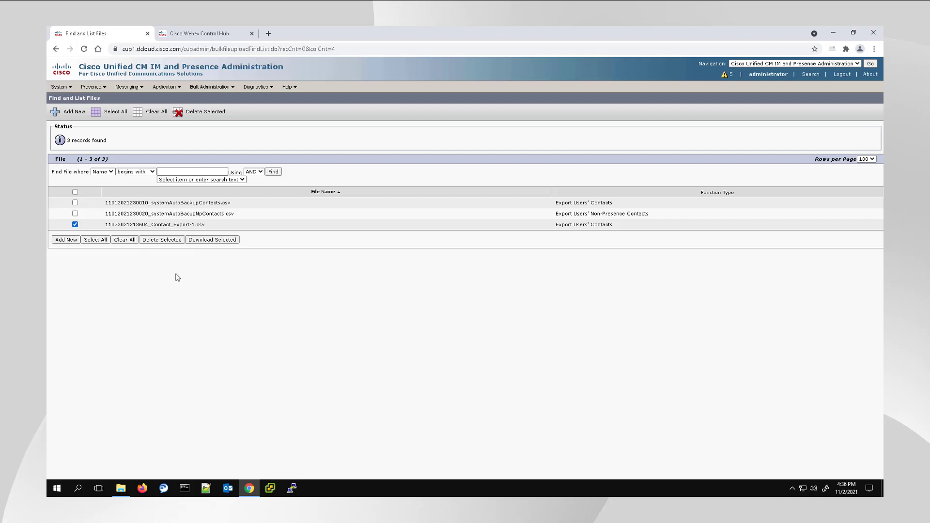
mouse_move(212, 240)
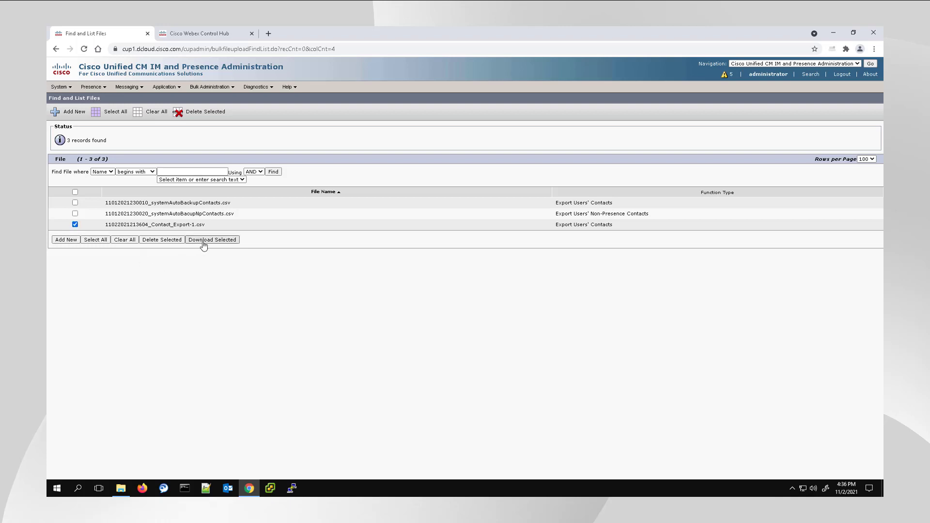
left_click(211, 240)
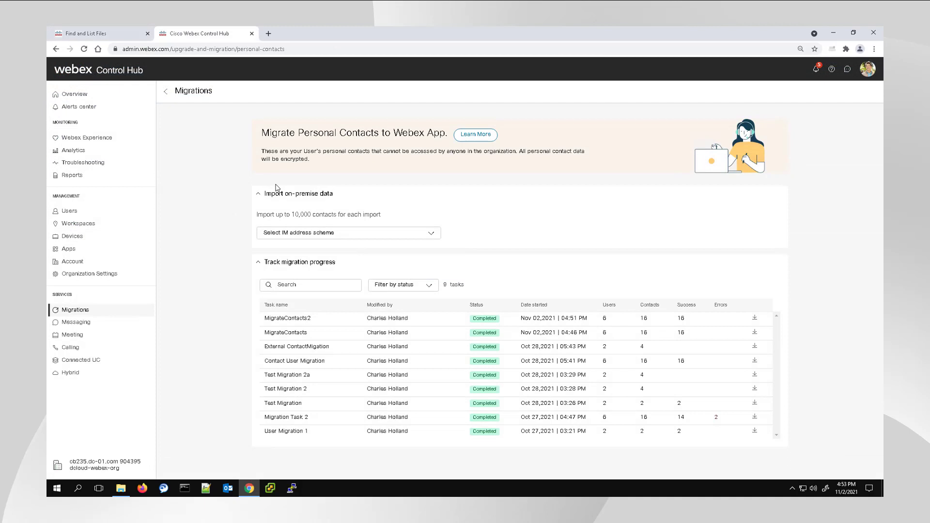
mouse_move(233, 175)
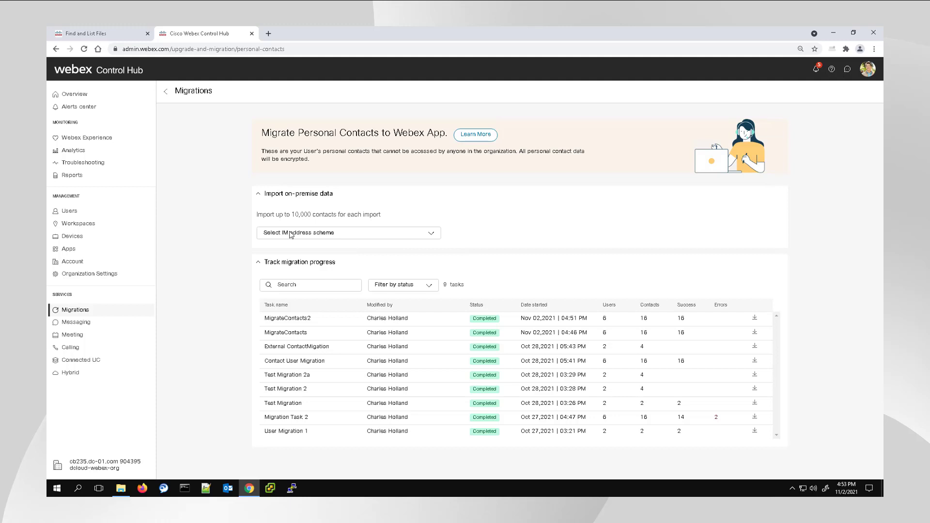
Choose the Directory URI IM address scheme for the on-premise import.
left_click(348, 233)
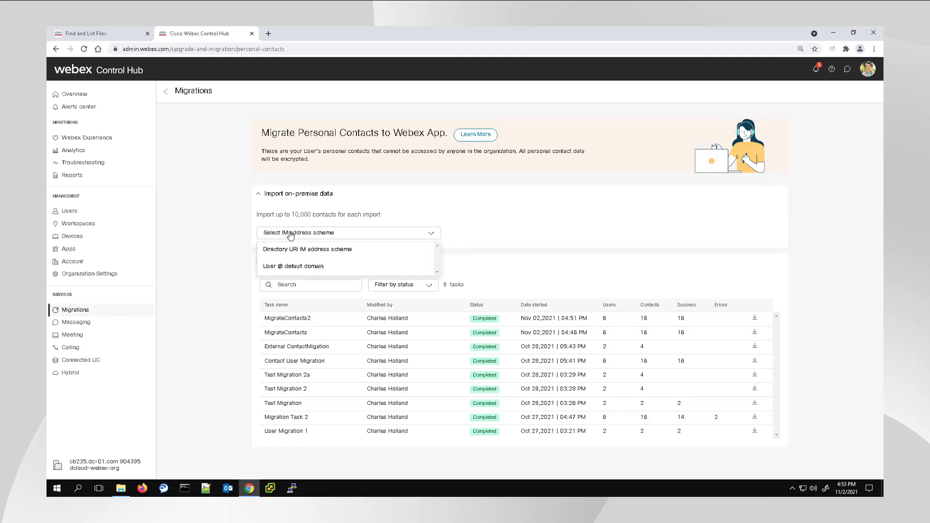
mouse_move(316, 248)
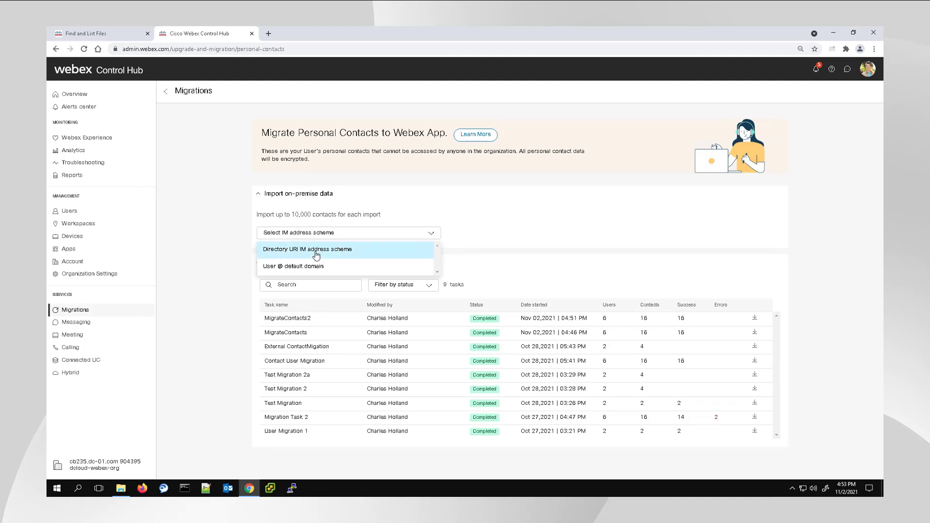
mouse_move(316, 254)
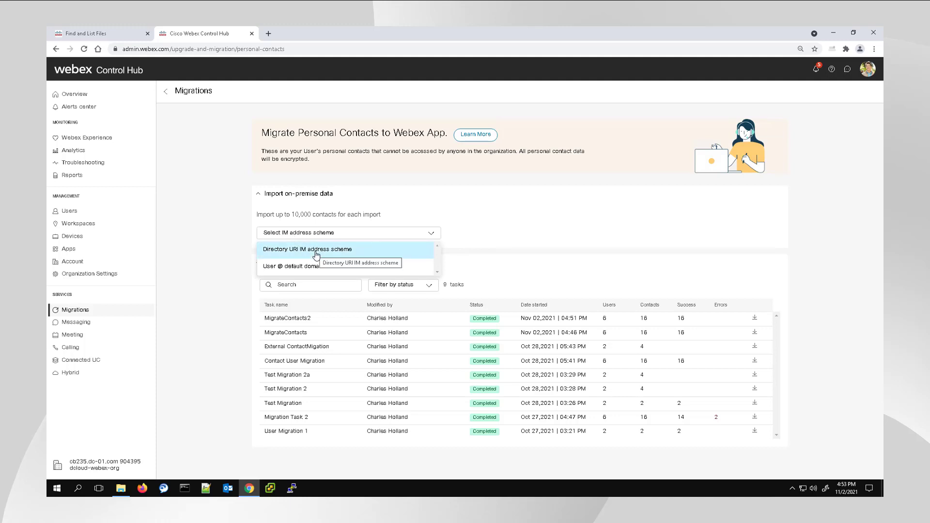
left_click(306, 249)
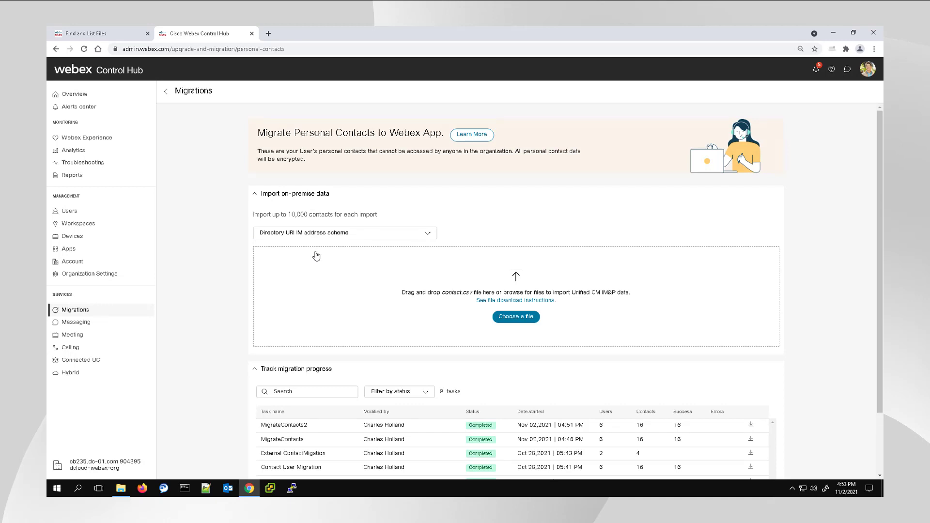
mouse_move(224, 241)
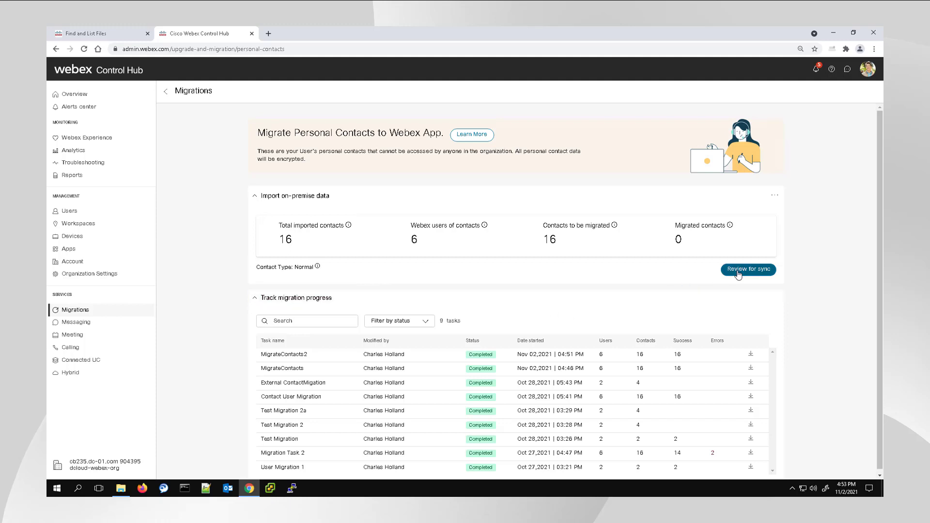
Review the 16 imported contacts for sync and migrate them as task MigrateContacts3.
left_click(747, 269)
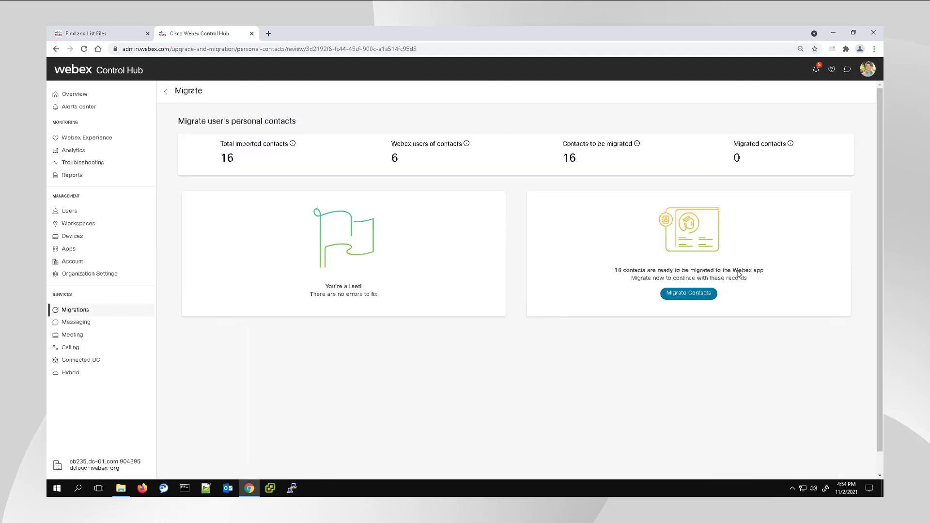
mouse_move(346, 296)
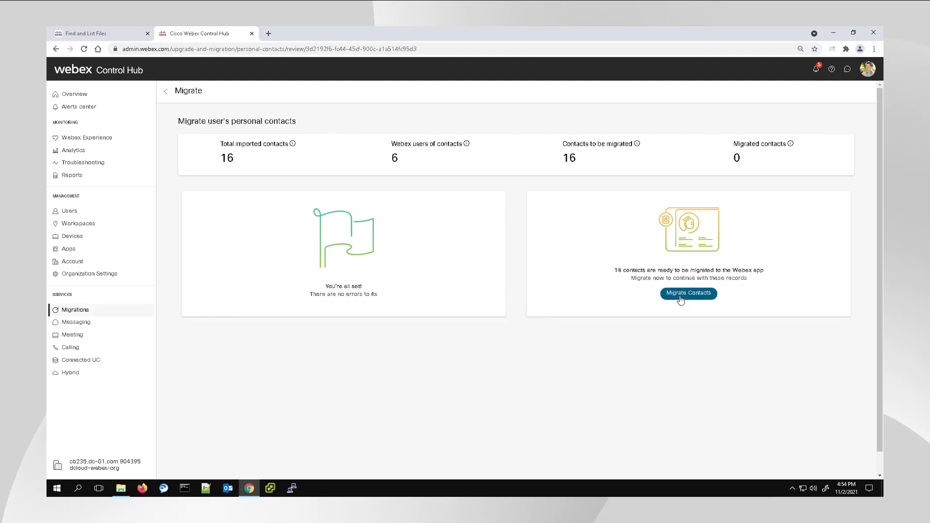
left_click(688, 293)
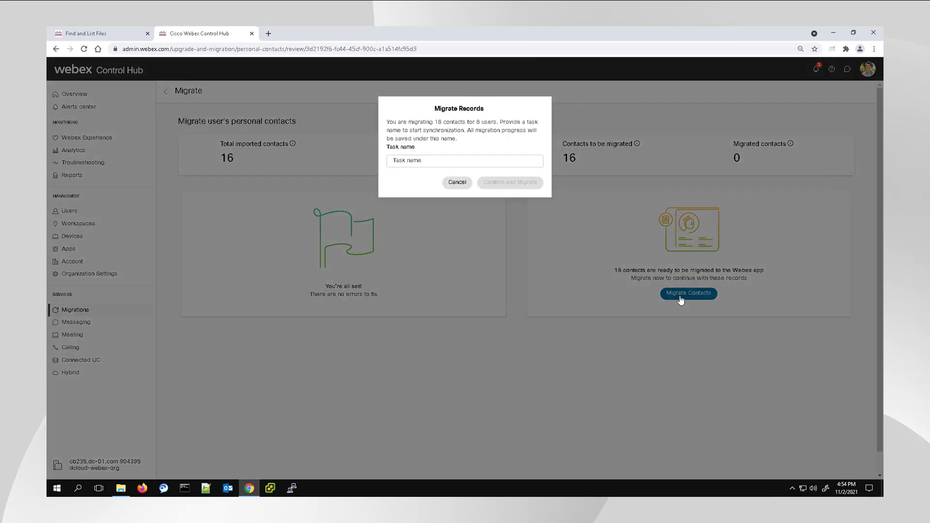
left_click(464, 161)
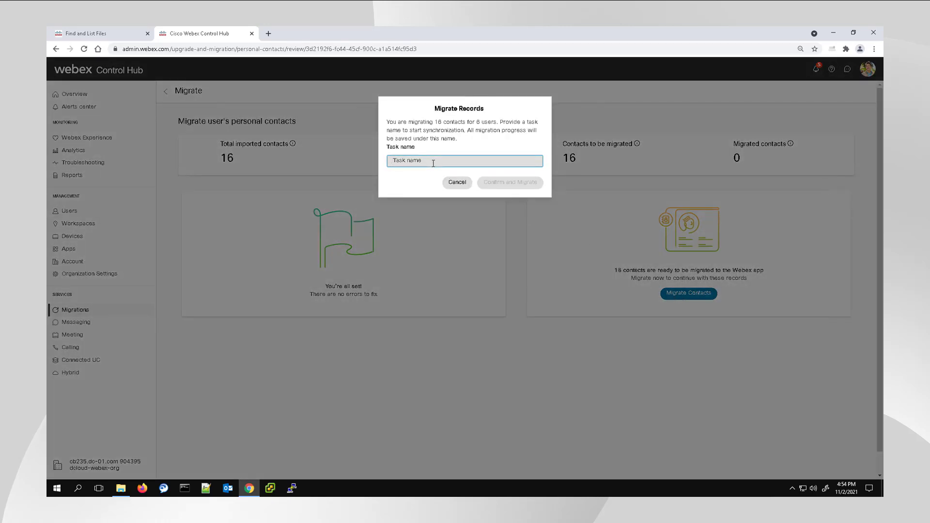
type("MigrateContacts3")
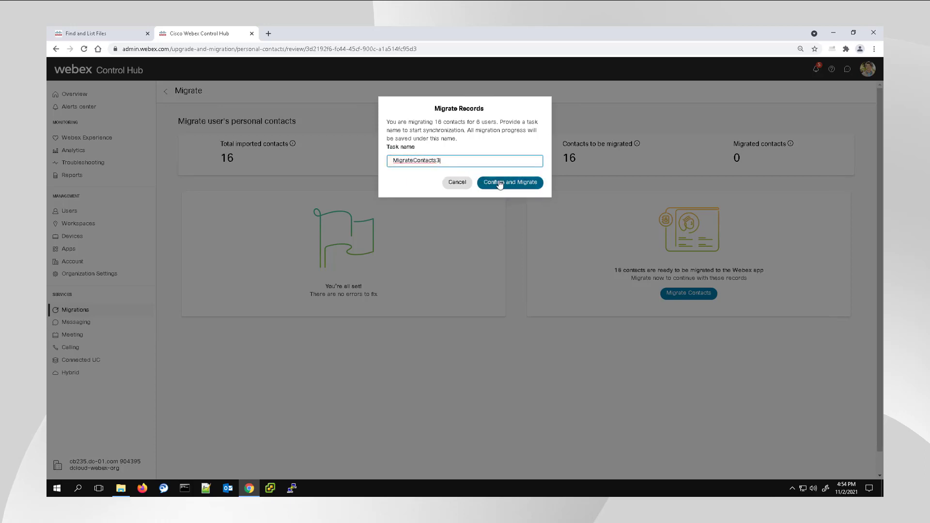
left_click(509, 182)
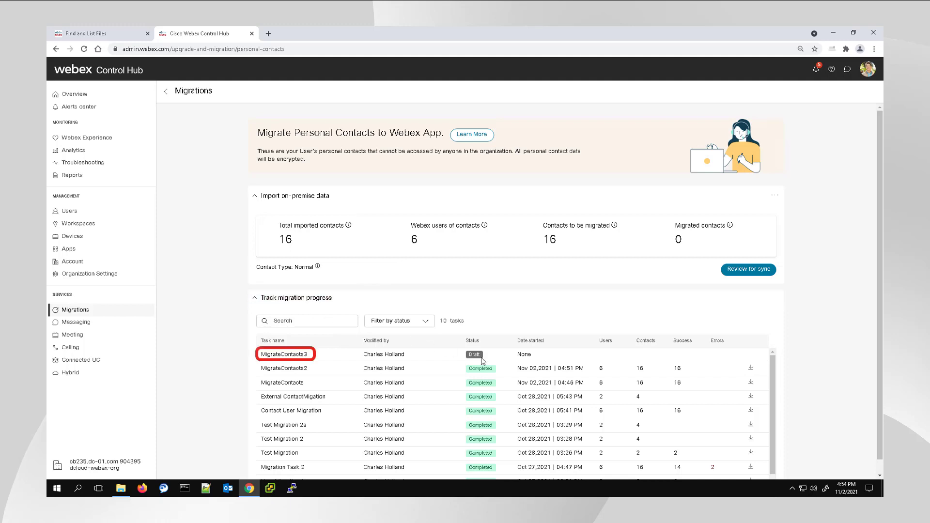
mouse_move(482, 368)
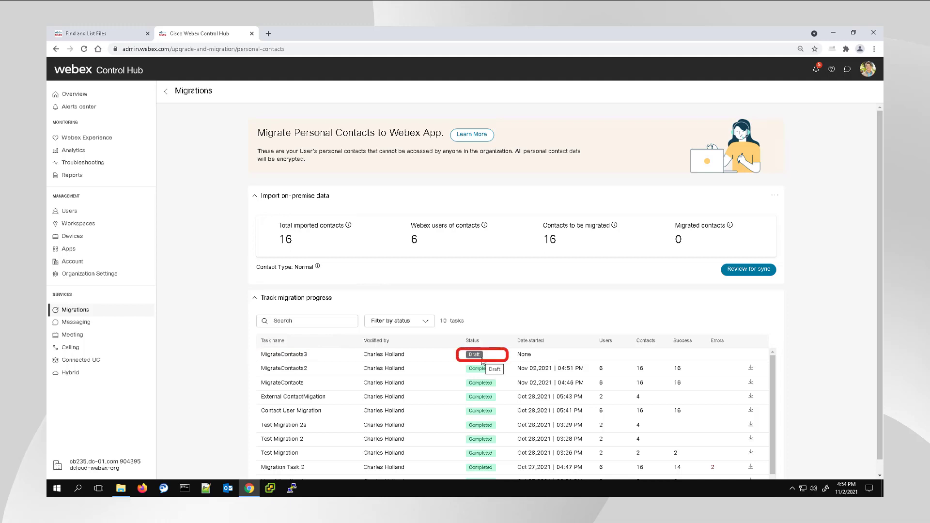
Wait on the migration progress table until MigrateContacts3 turns from Draft to Completed.
left_click(481, 355)
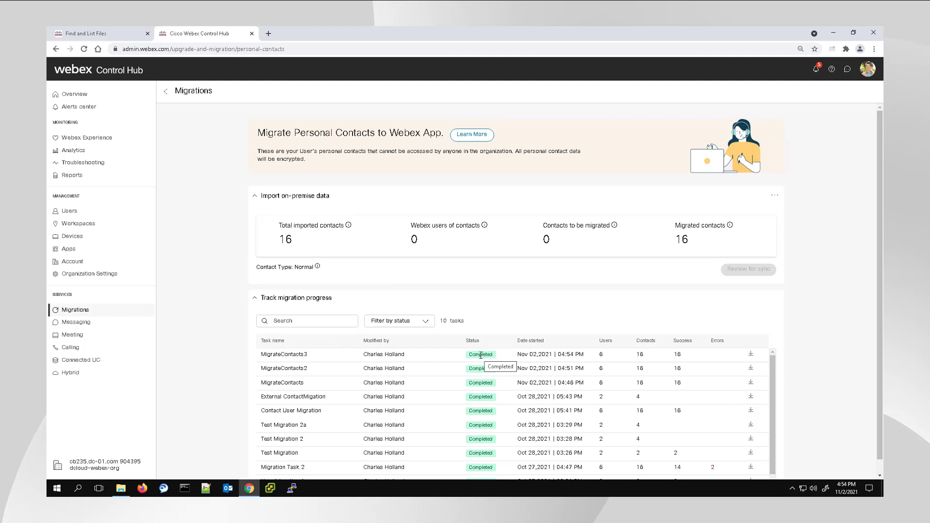
mouse_move(616, 354)
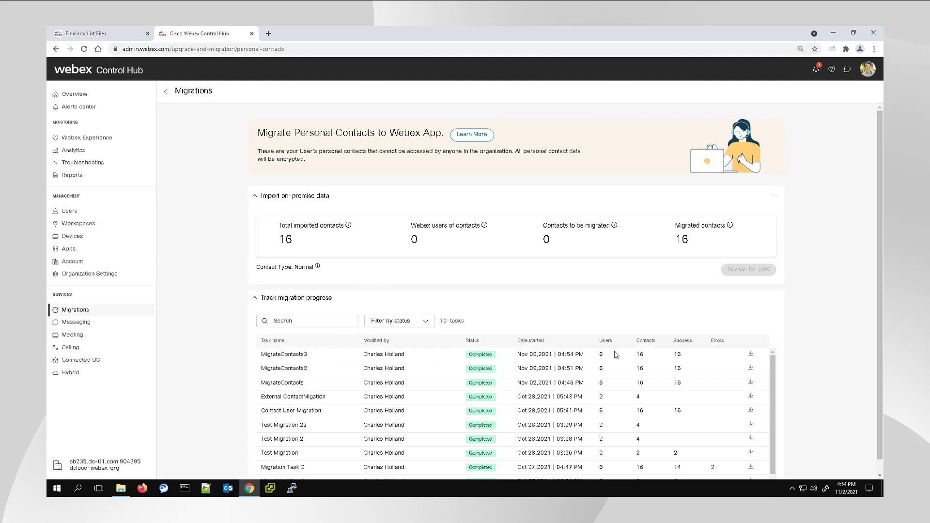
mouse_move(615, 351)
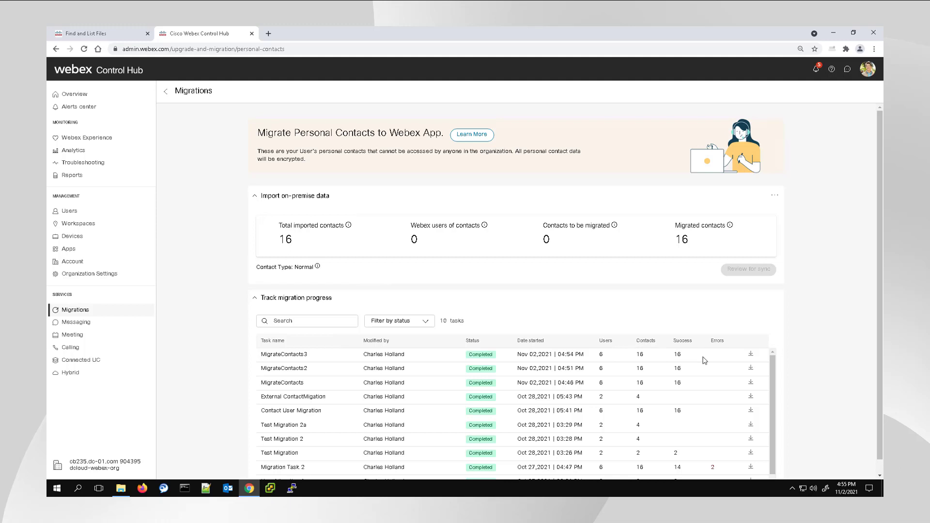
mouse_move(715, 360)
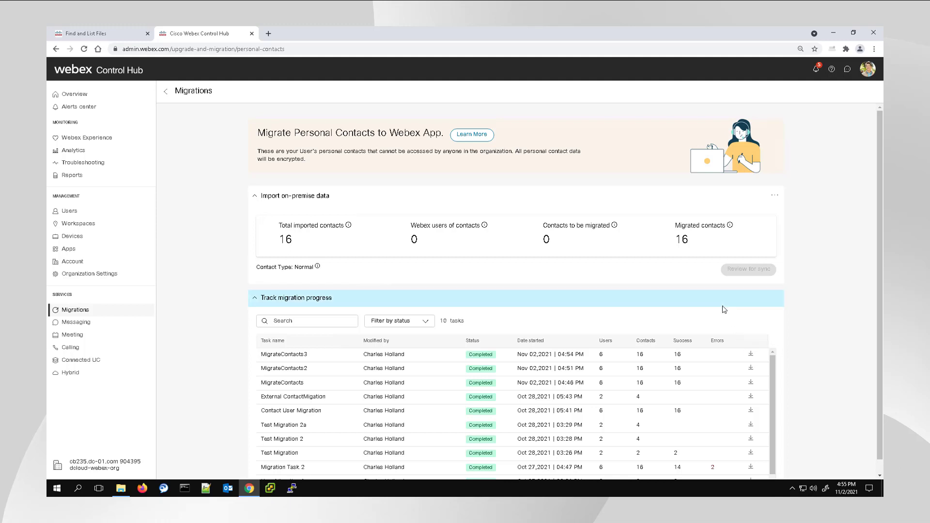
mouse_move(648, 208)
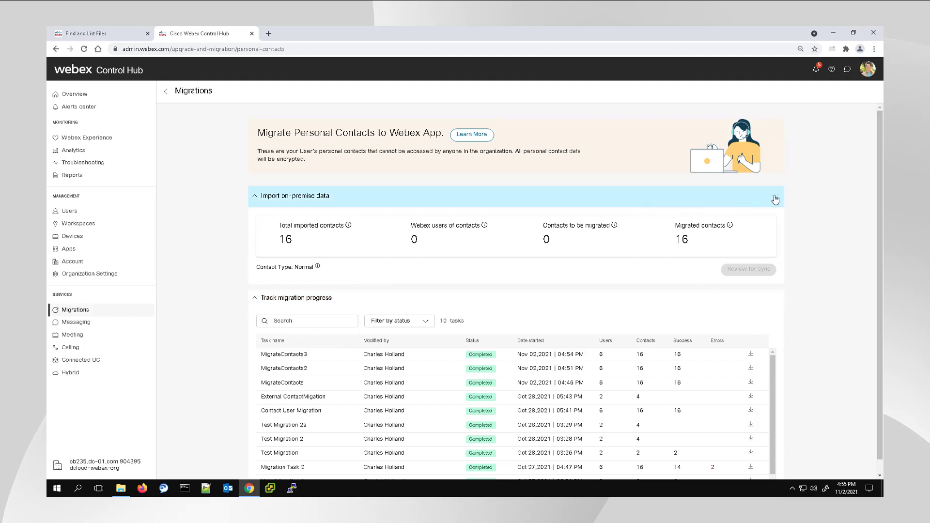
Delete the imported on-premise contact data and its saved reports, agreeing to both conditions.
left_click(774, 196)
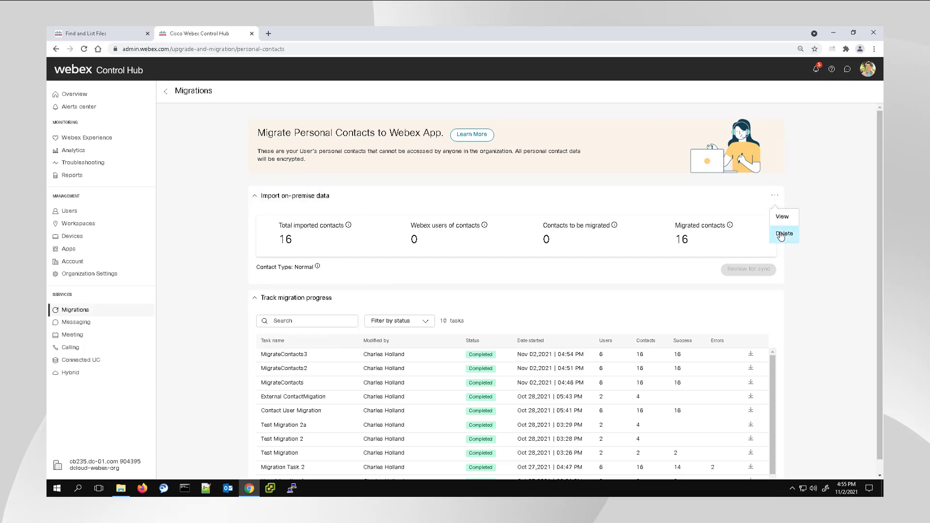
left_click(783, 233)
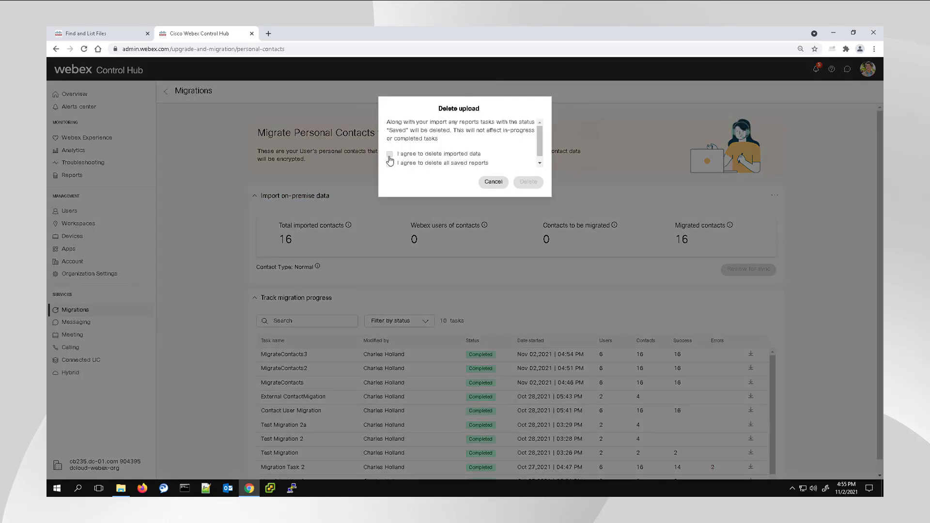
left_click(389, 154)
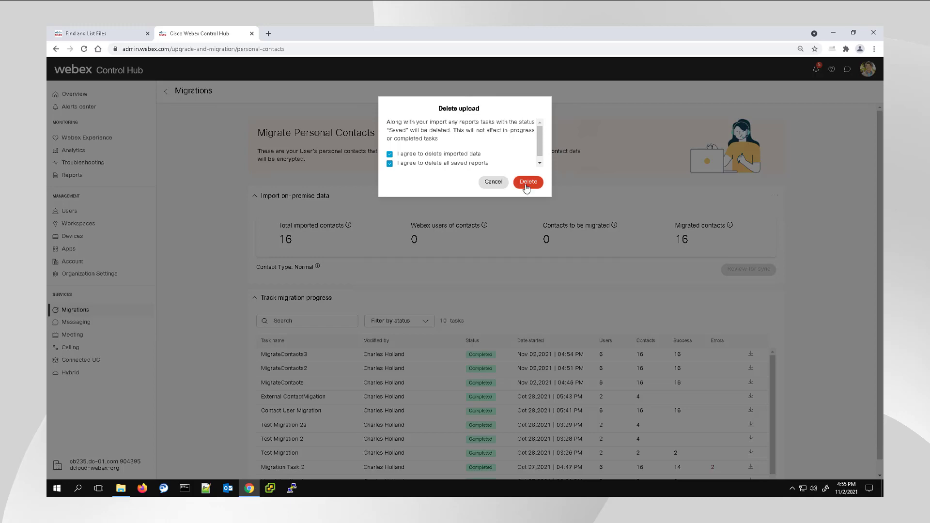
left_click(528, 182)
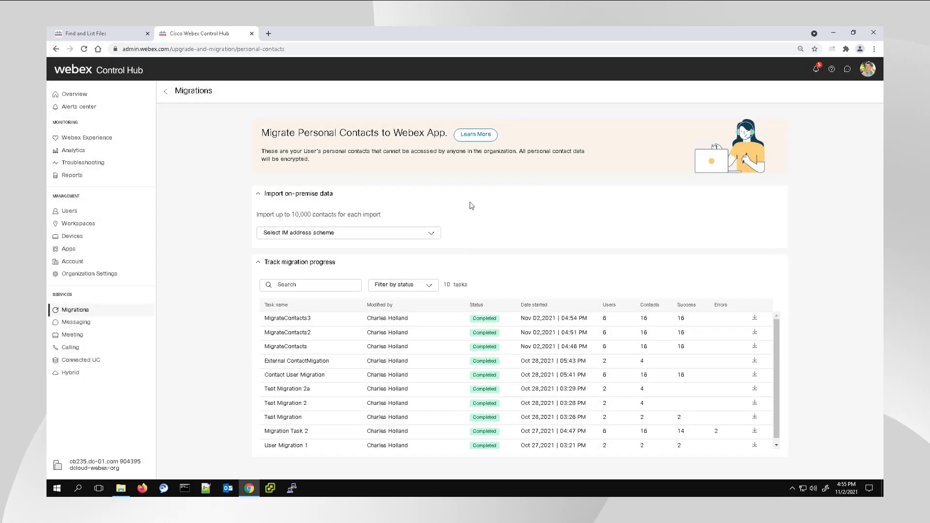